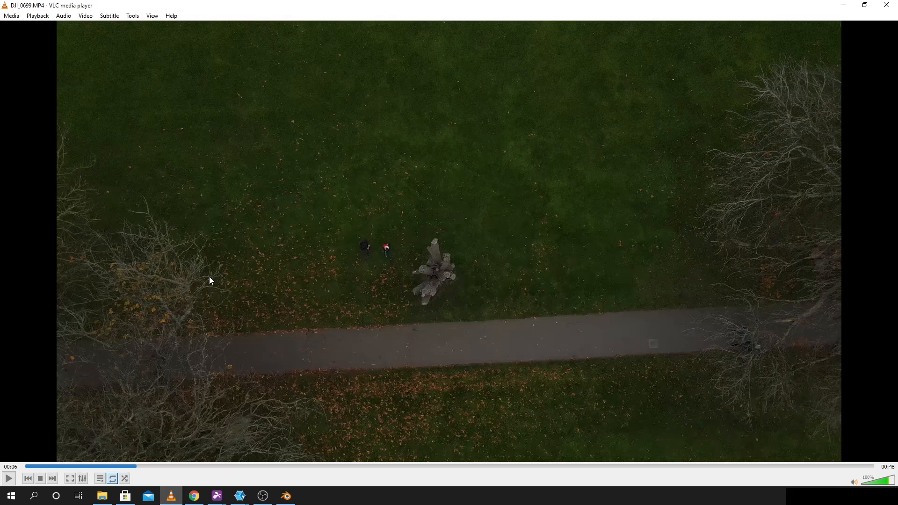
Step: Play the drone clip DJI_0699.MP4 in VLC through to the end
click(8, 478)
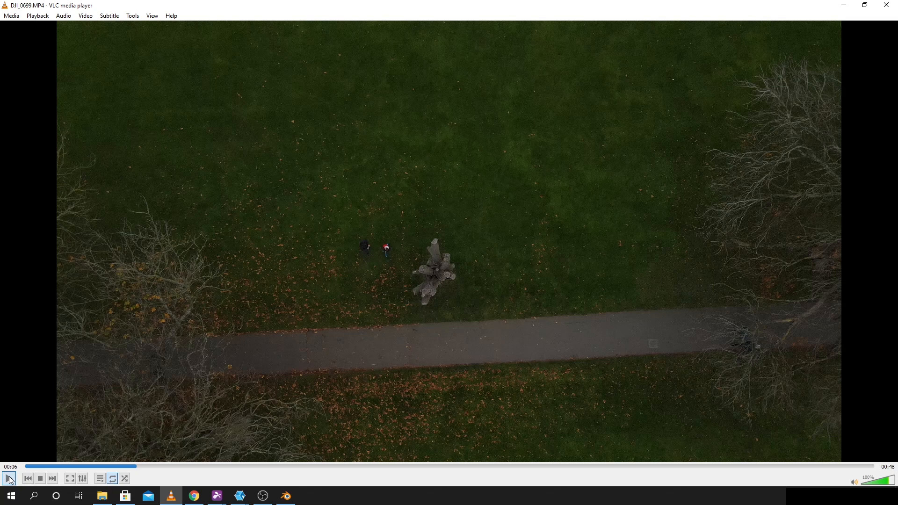
click(8, 480)
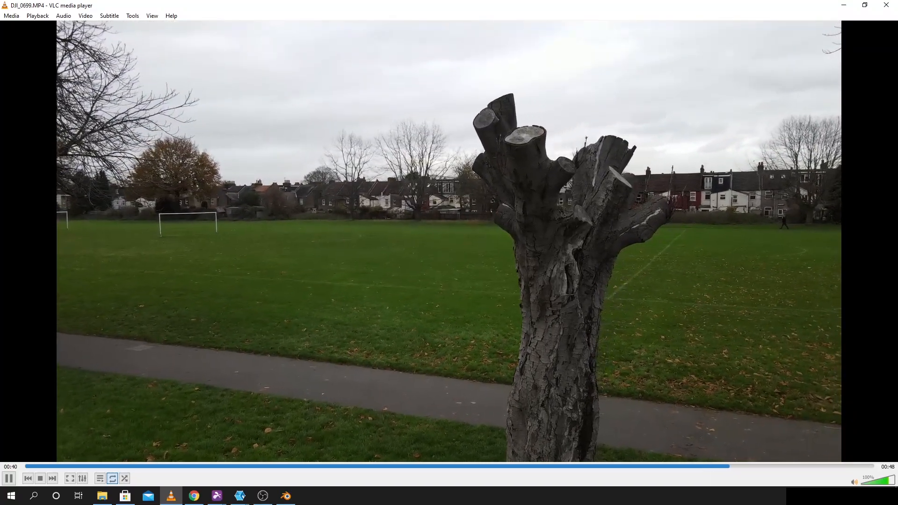
click(9, 478)
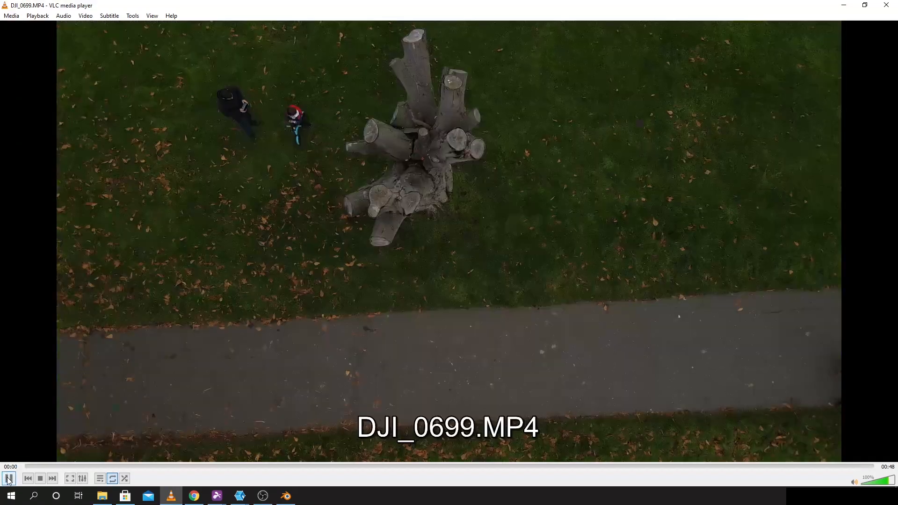
Step: Pause the clip, step through the tree photos to DJI_0666.JPG, then zoom back out
click(309, 496)
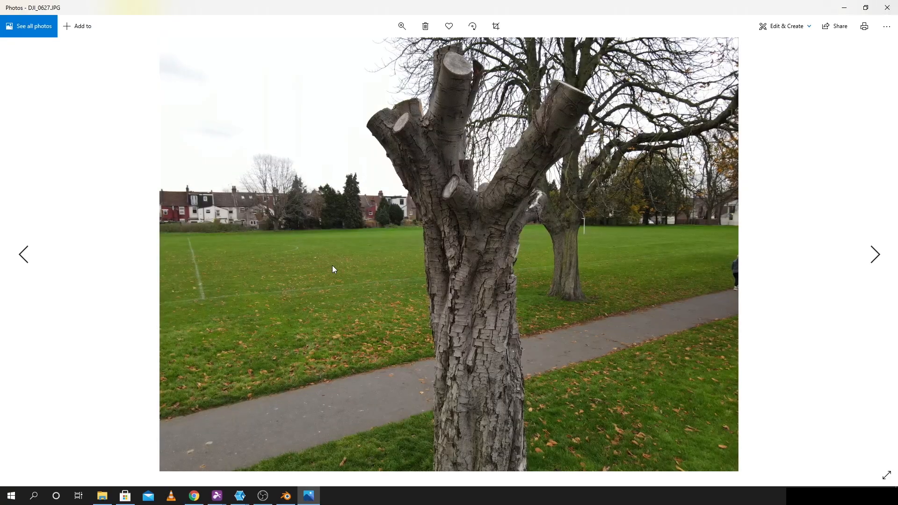
click(875, 254)
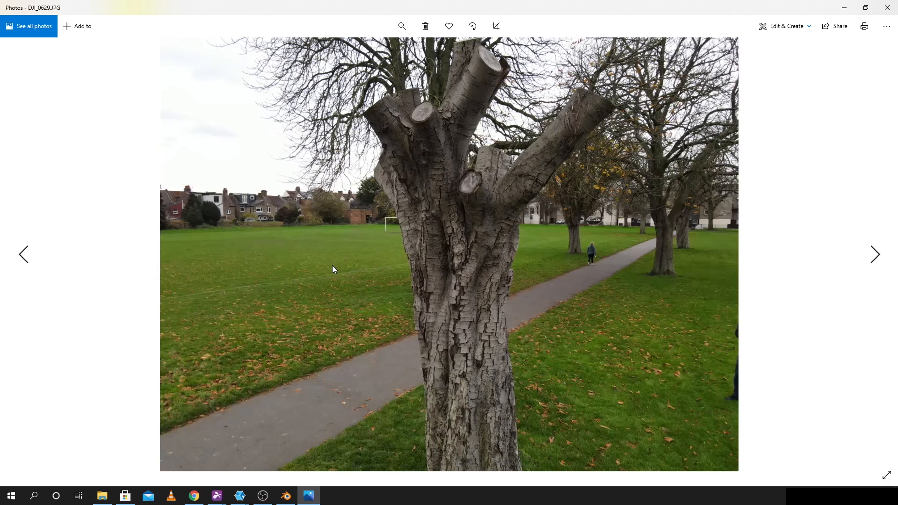
click(875, 255)
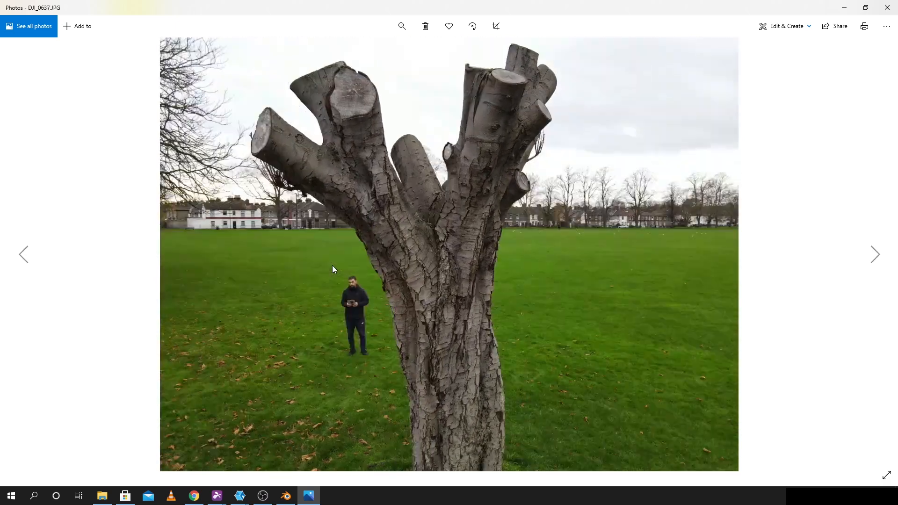
click(875, 255)
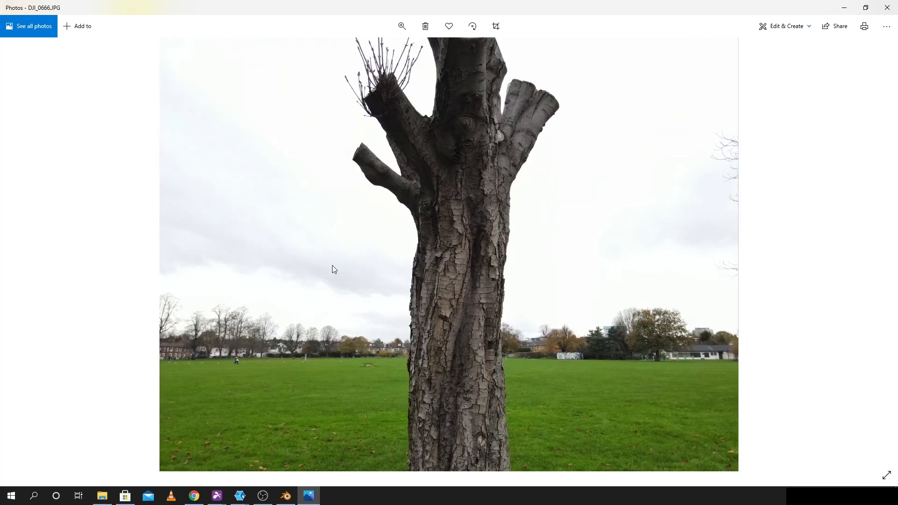
mouse_move(370, 274)
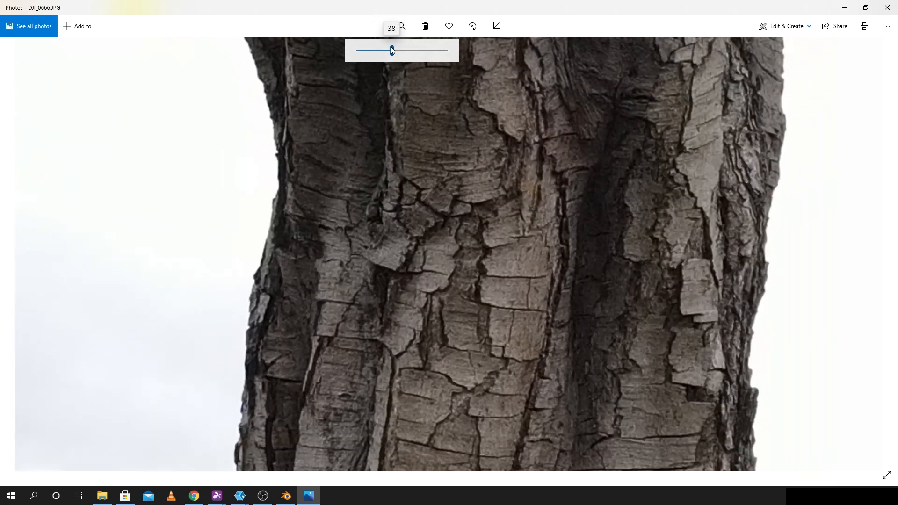
drag(392, 51, 357, 51)
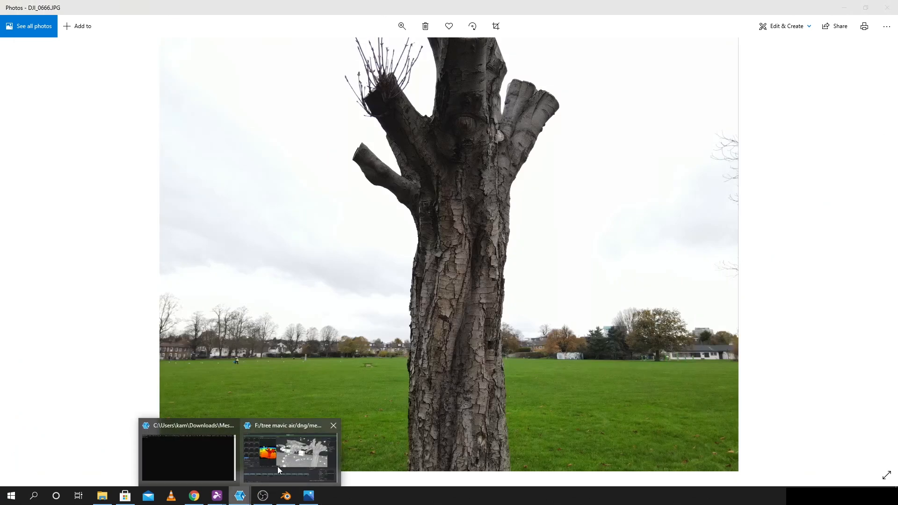
Step: Open the treemavic project and orbit to look down on the tree and cameras
click(290, 458)
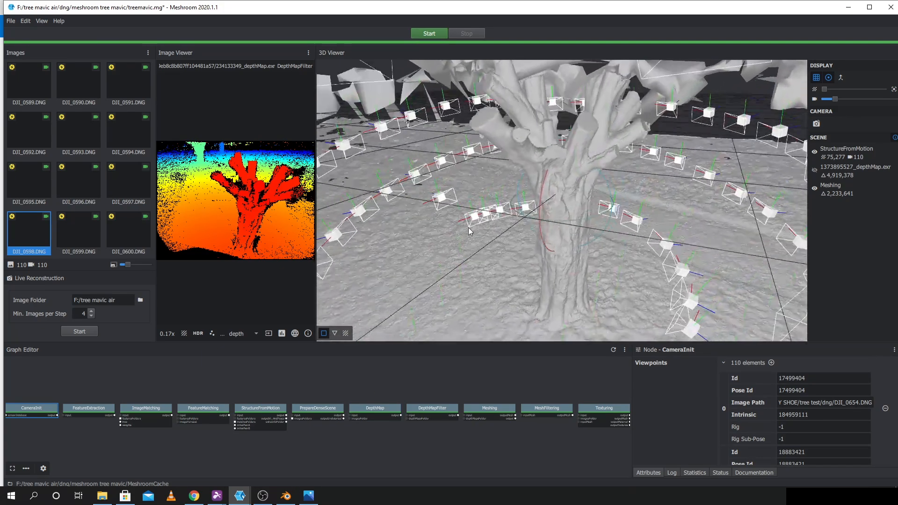
drag(470, 232, 594, 265)
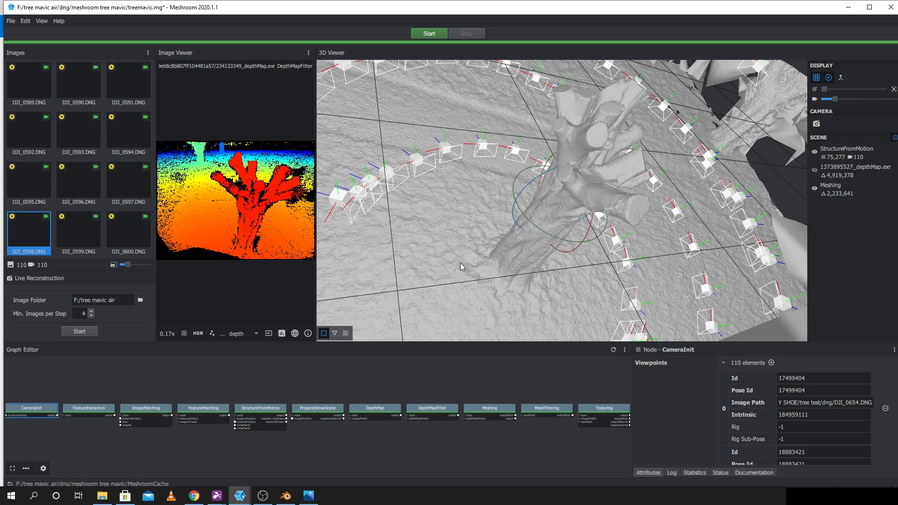
mouse_move(422, 255)
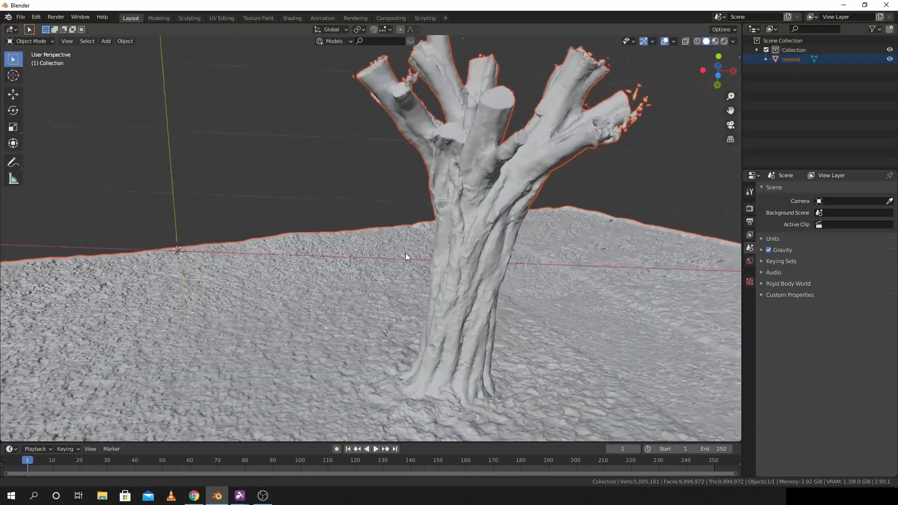
Step: Orbit above the scanned tree, invert the mesh selection and separate the trunk from ground
drag(406, 257, 395, 283)
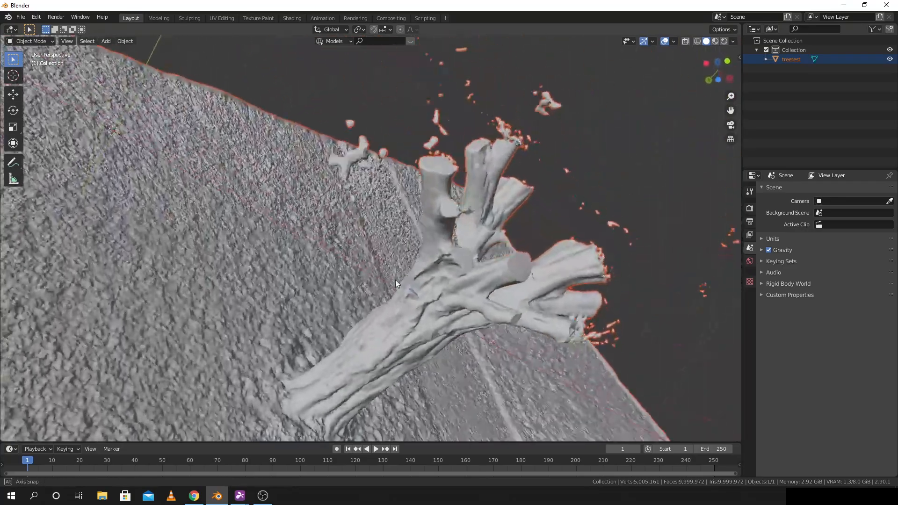
drag(395, 284, 276, 361)
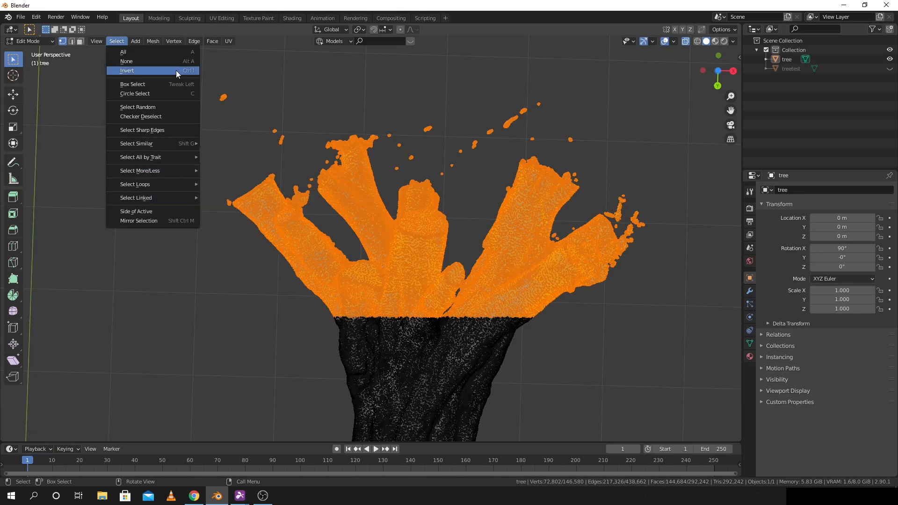
click(127, 71)
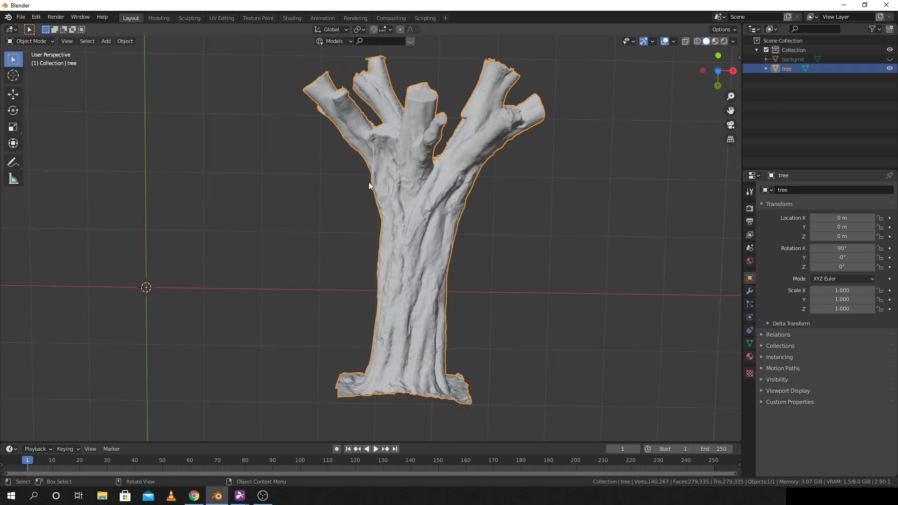
click(189, 17)
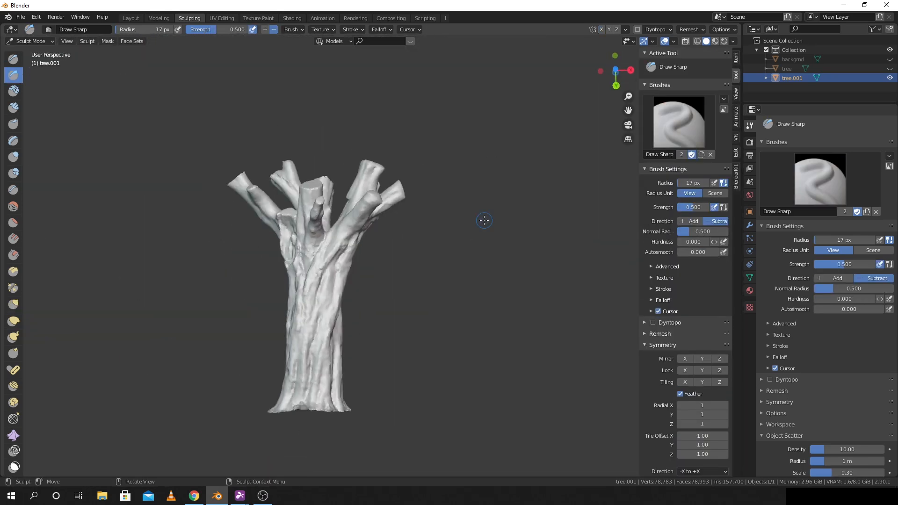
Step: Create a quad-remeshed trunk copy of about 3,800 vertices, moving toward UV Editing
click(130, 18)
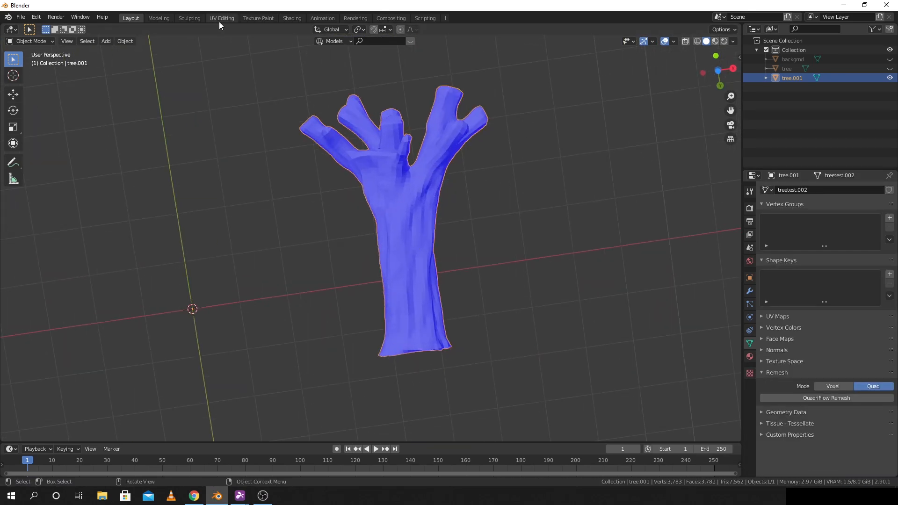
click(221, 18)
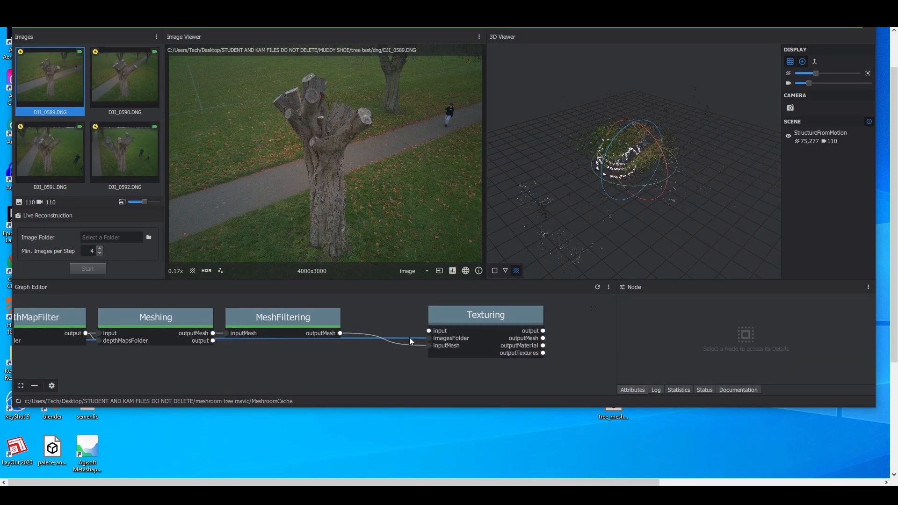
Step: Link the mesh output into the Texturing node's inputMesh port
click(486, 314)
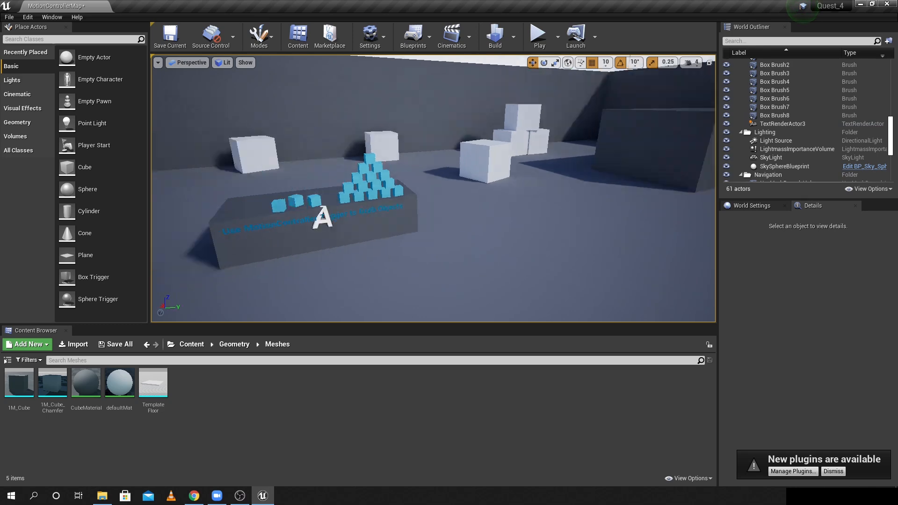
Step: Import the tree_lopoly_metashape bark texture and view it in the Texture Editor
click(73, 344)
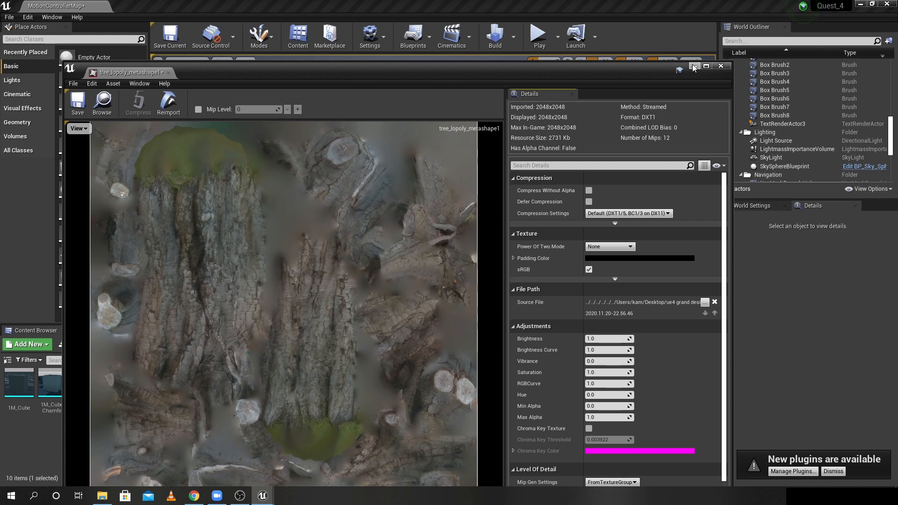
Step: Close the tree texture, inspect M_Concrete_Panels' node graph, then close the Material Editor
click(721, 66)
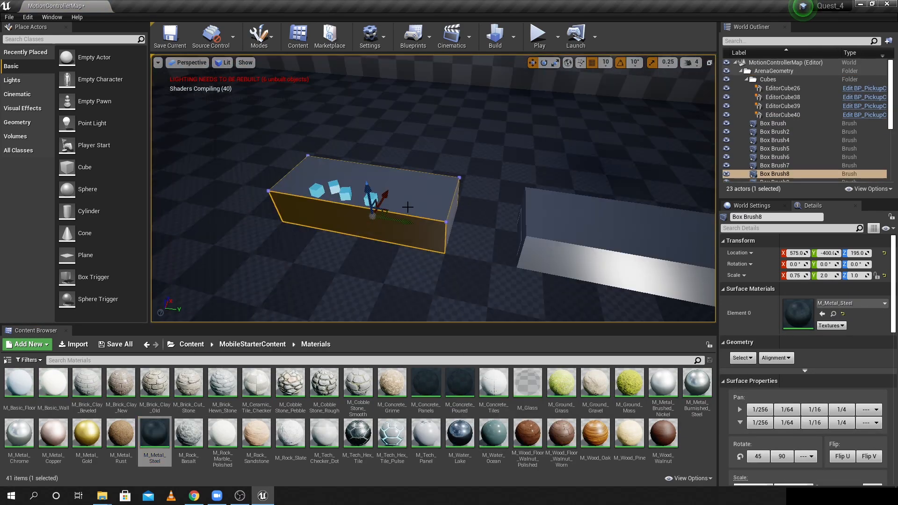
double_click(425, 380)
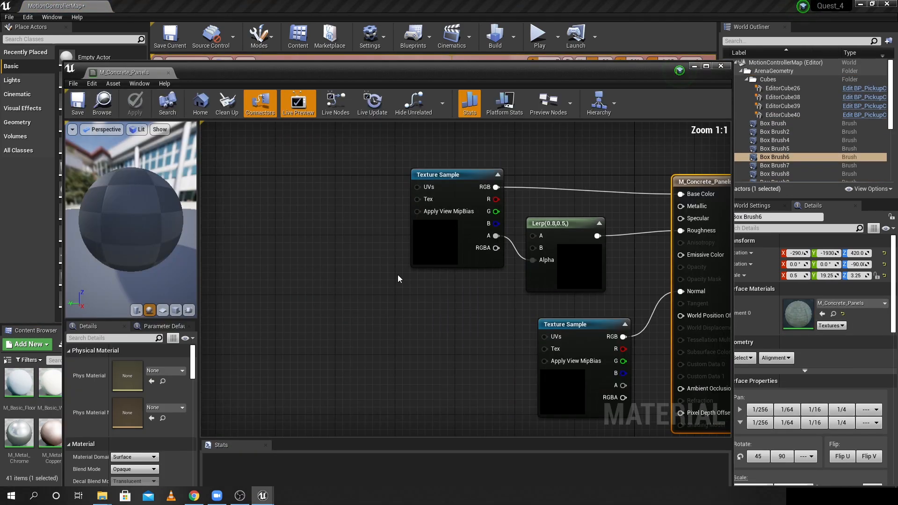
click(77, 103)
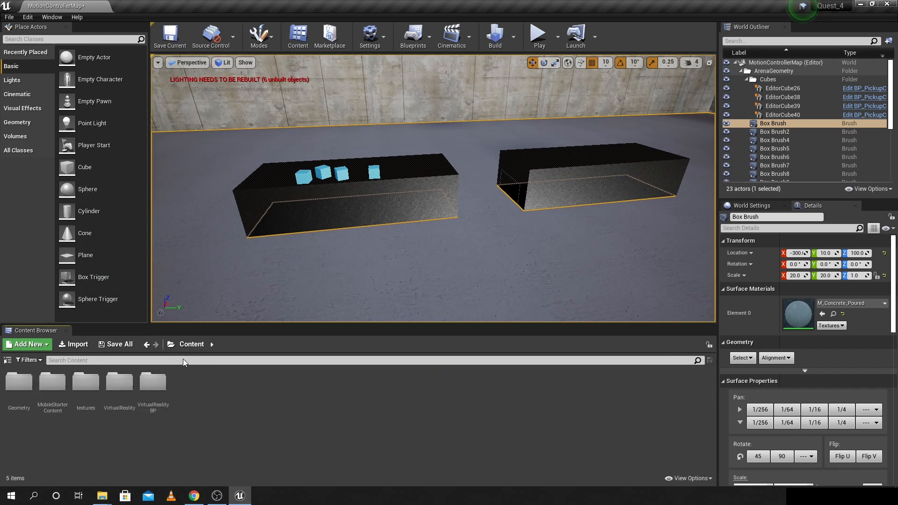
Step: From Geometry > Meshes, drag shoe_ue4 into the level above the concrete block
double_click(18, 381)
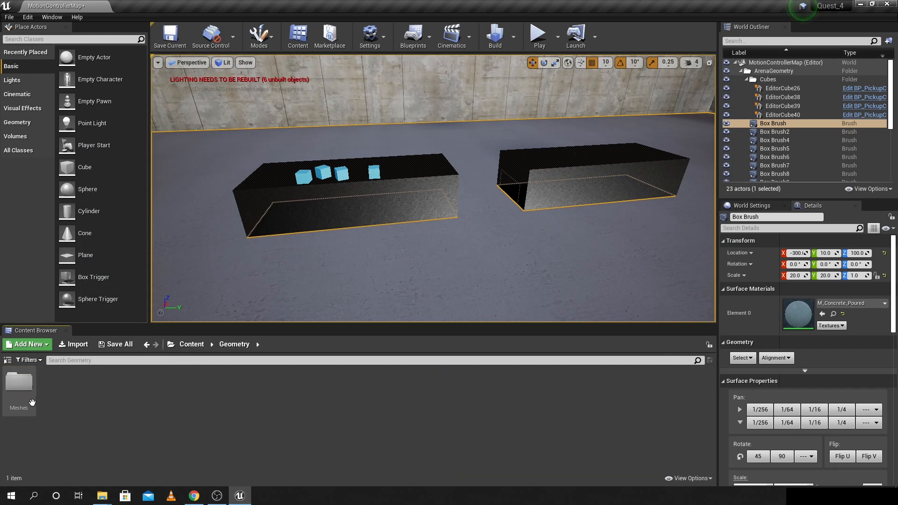
click(19, 380)
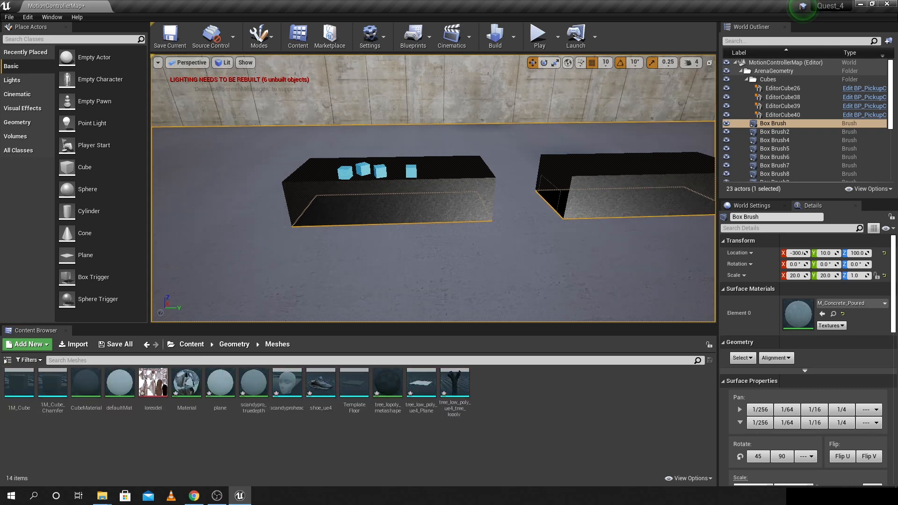
mouse_move(320, 383)
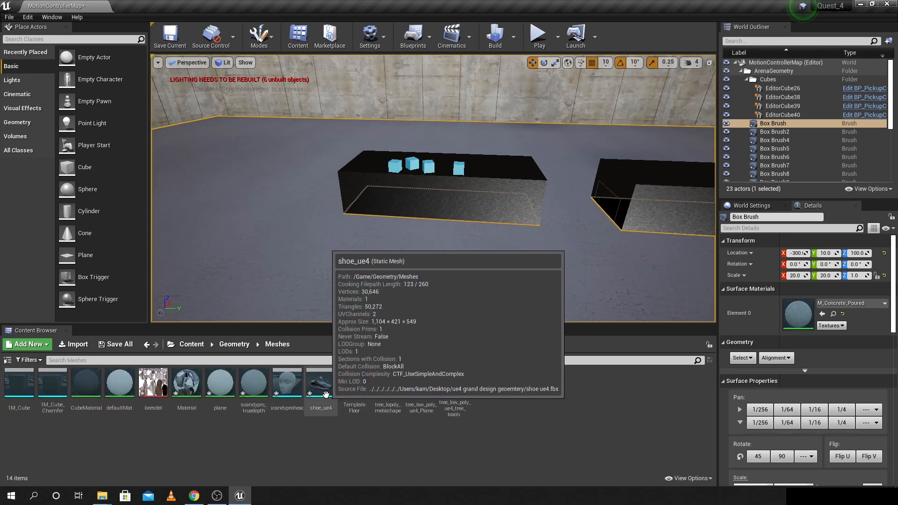
drag(320, 381, 452, 286)
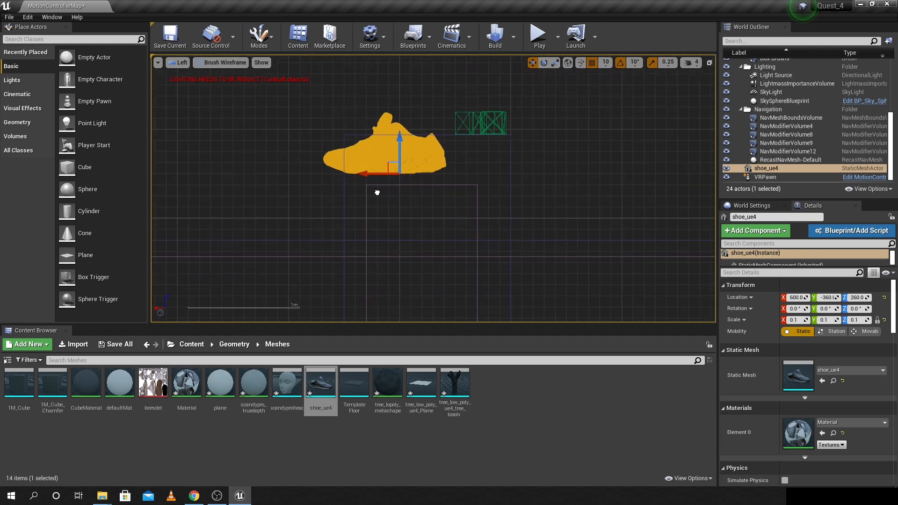
Step: Raise the shoe, set its scale to 0.04, and switch the viewport to Perspective
drag(401, 151, 382, 99)
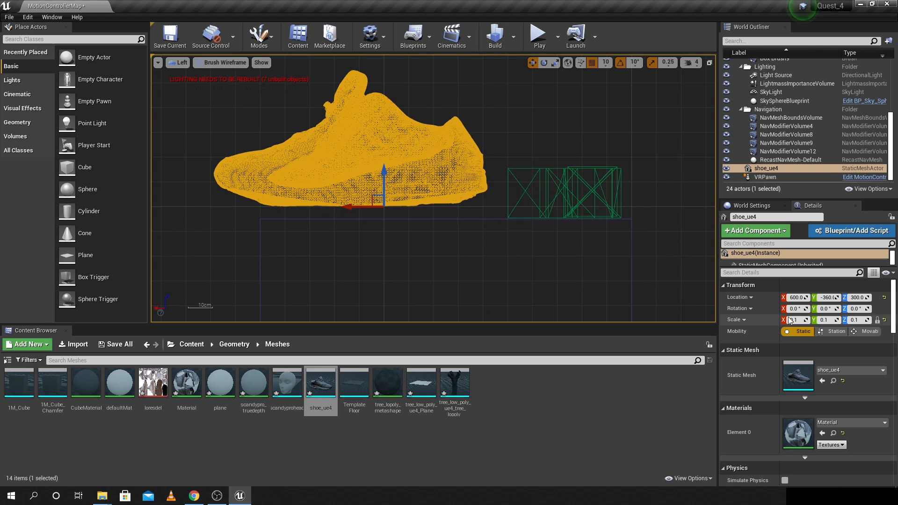
click(796, 320)
text(0.02)
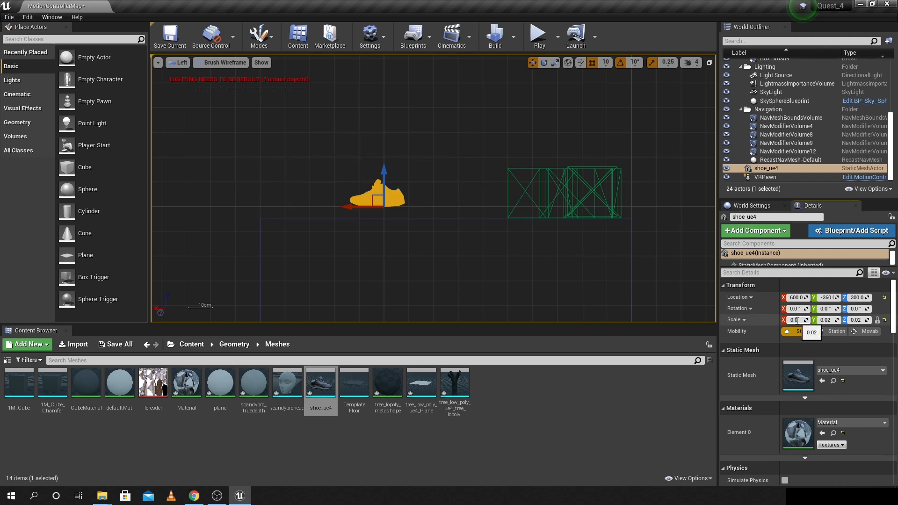
text(0.04)
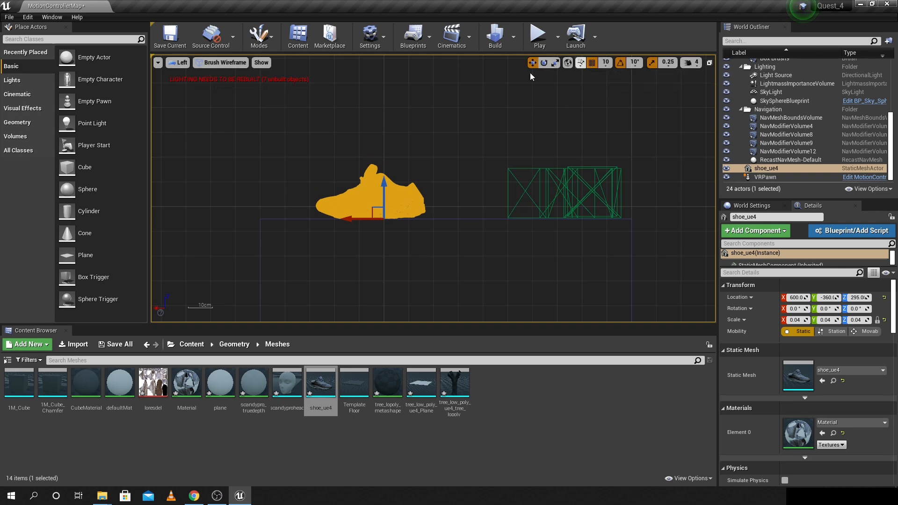
click(180, 62)
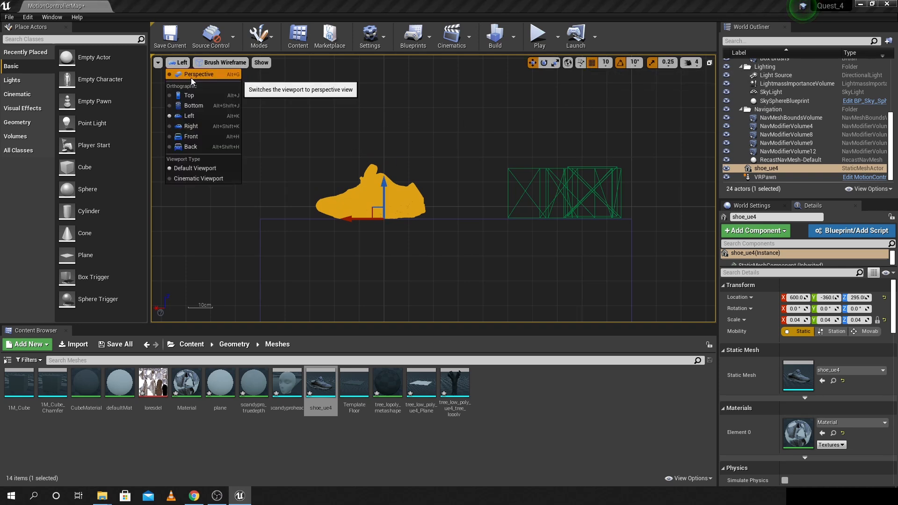
click(199, 74)
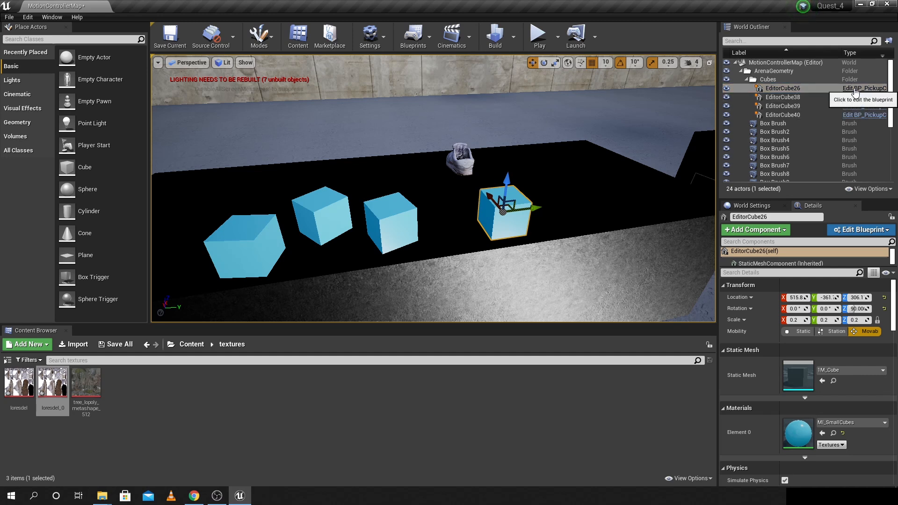
Step: Inspect BP_PickupCube's blueprint and the material used by the pickup cubes
click(865, 88)
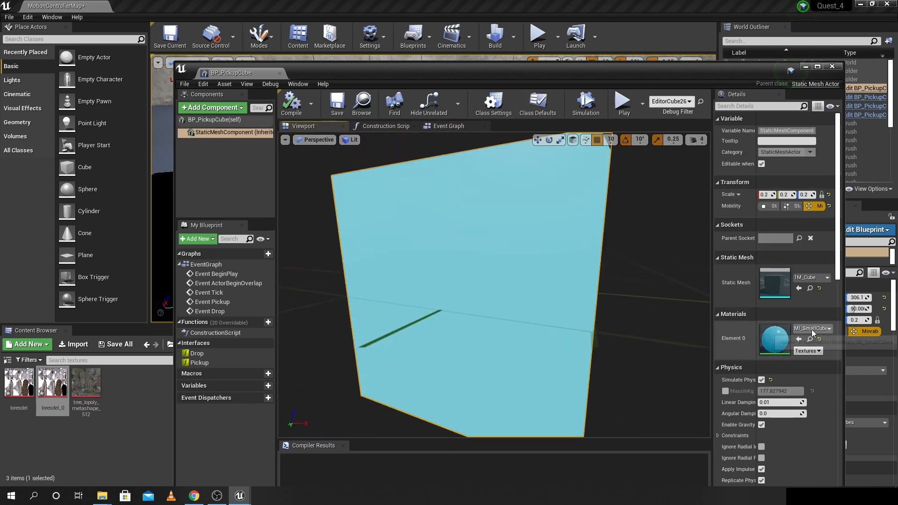
click(814, 329)
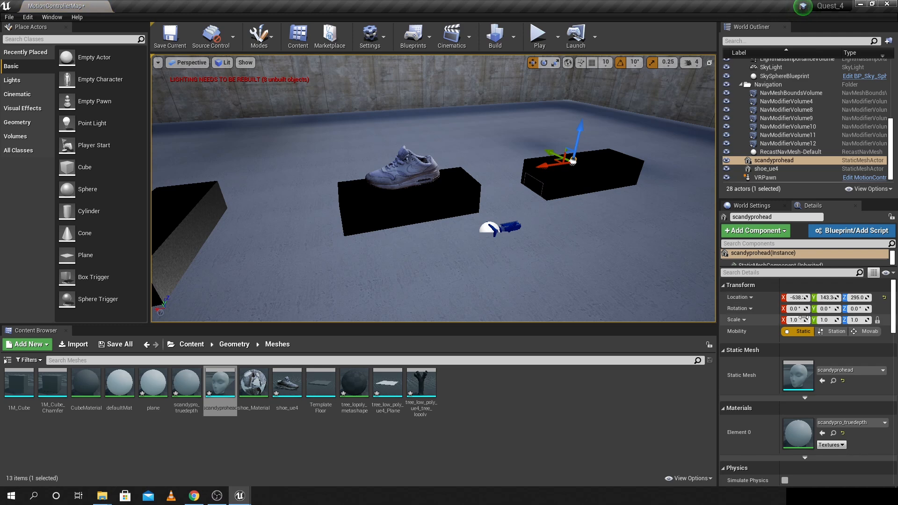
Step: Scale the scanned head, switch to side orthographic view and slide it along its block
text(3.0)
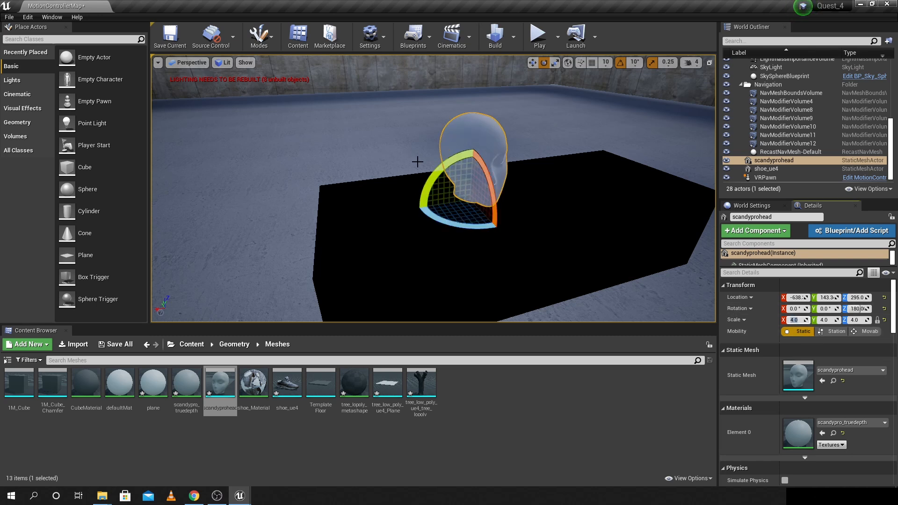
click(191, 62)
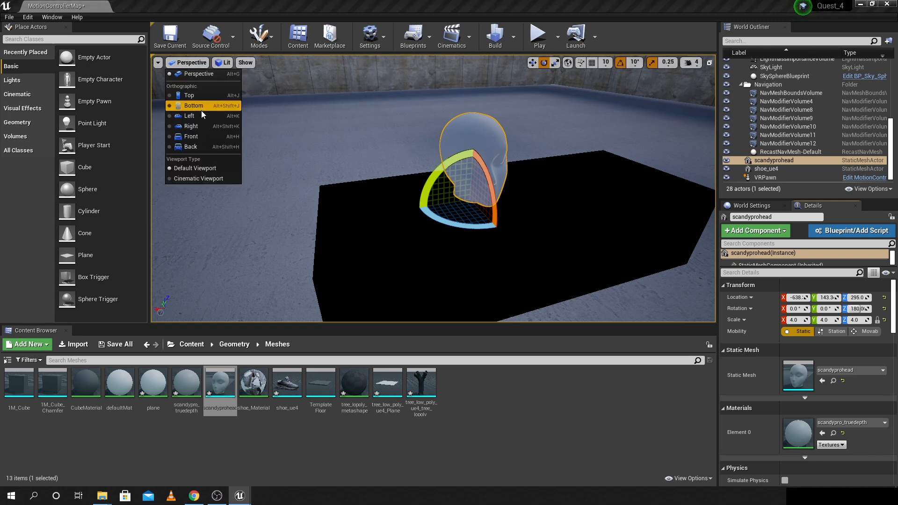
click(189, 116)
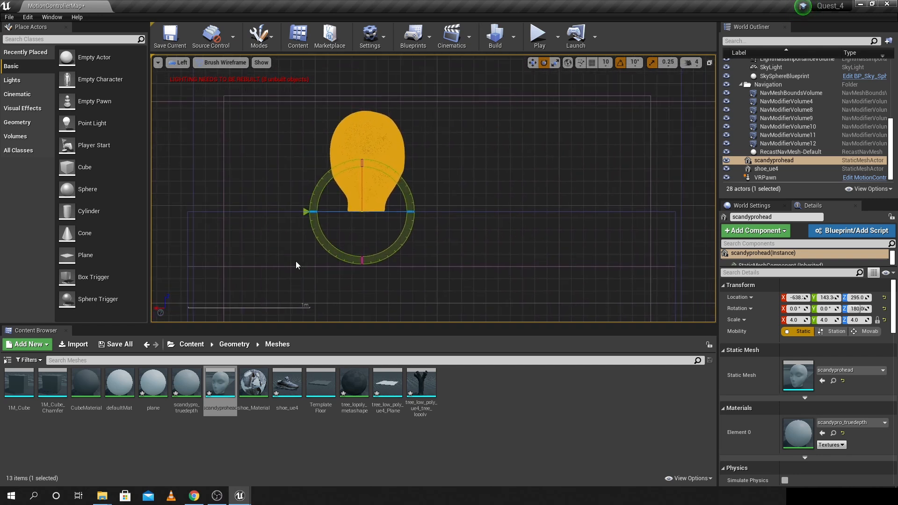
drag(312, 211, 407, 212)
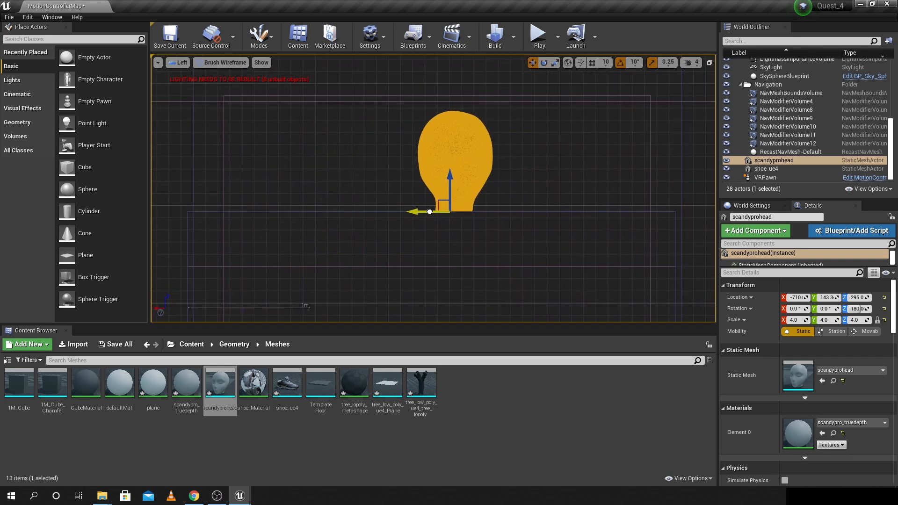
click(181, 62)
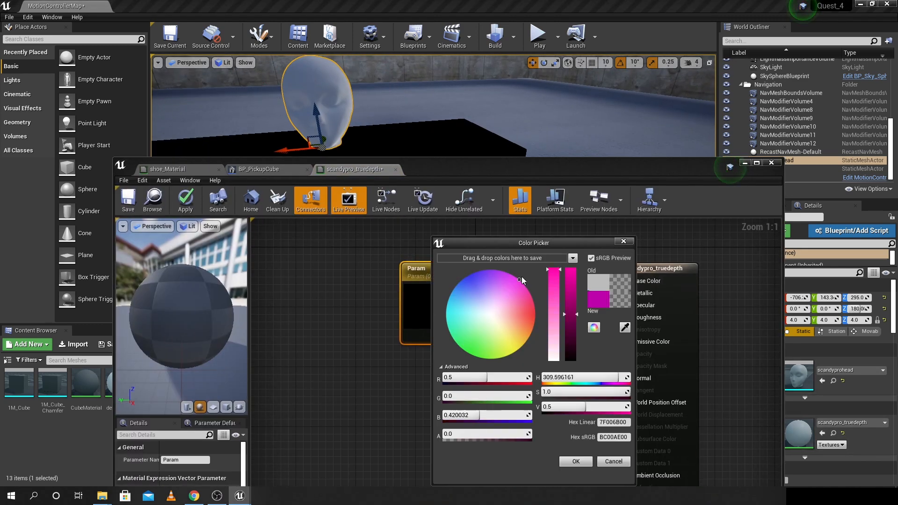
Step: Confirm the pink head colour and launch the scene on the Quest_2 headset
click(514, 36)
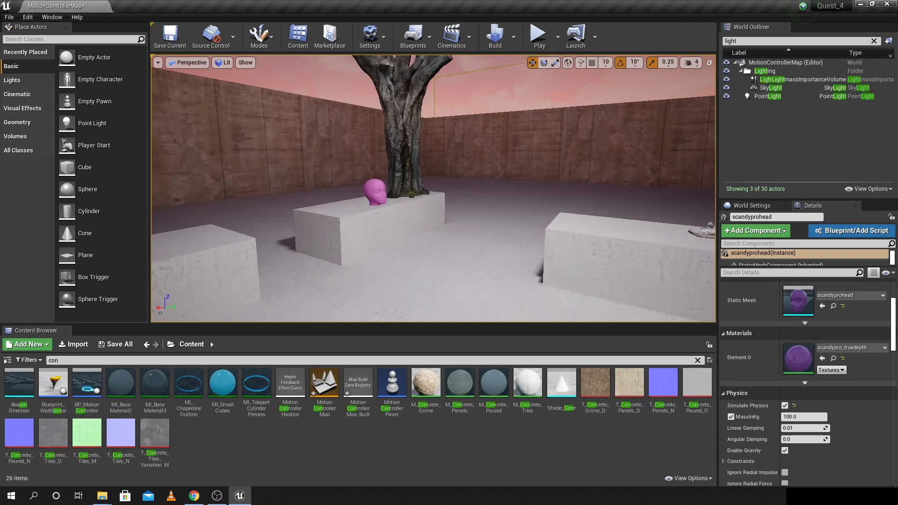
click(594, 37)
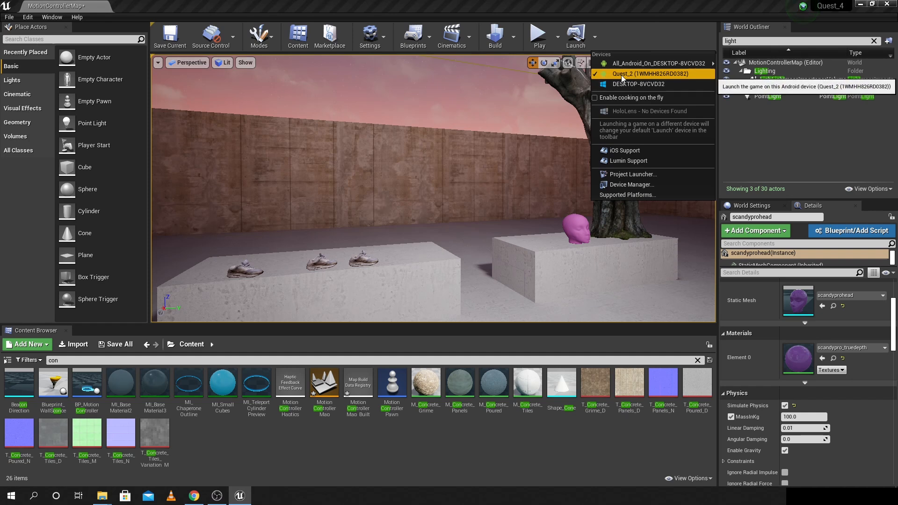
click(642, 73)
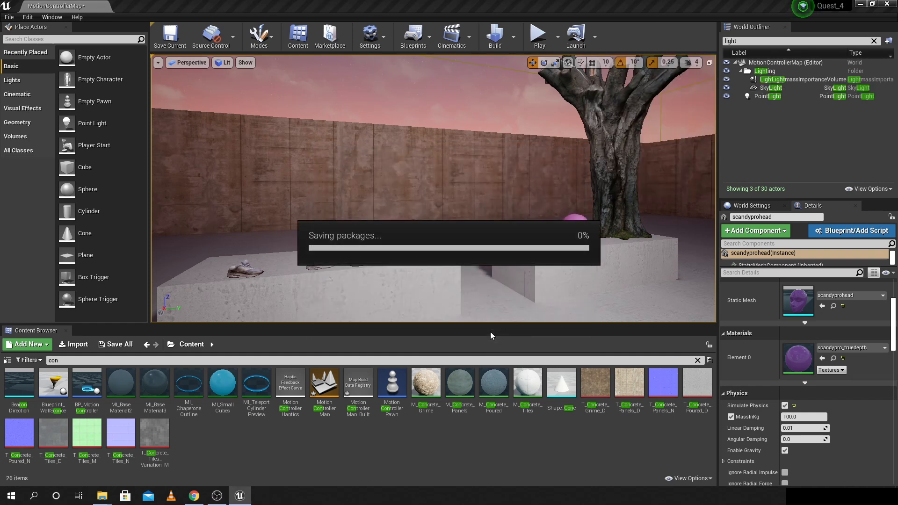